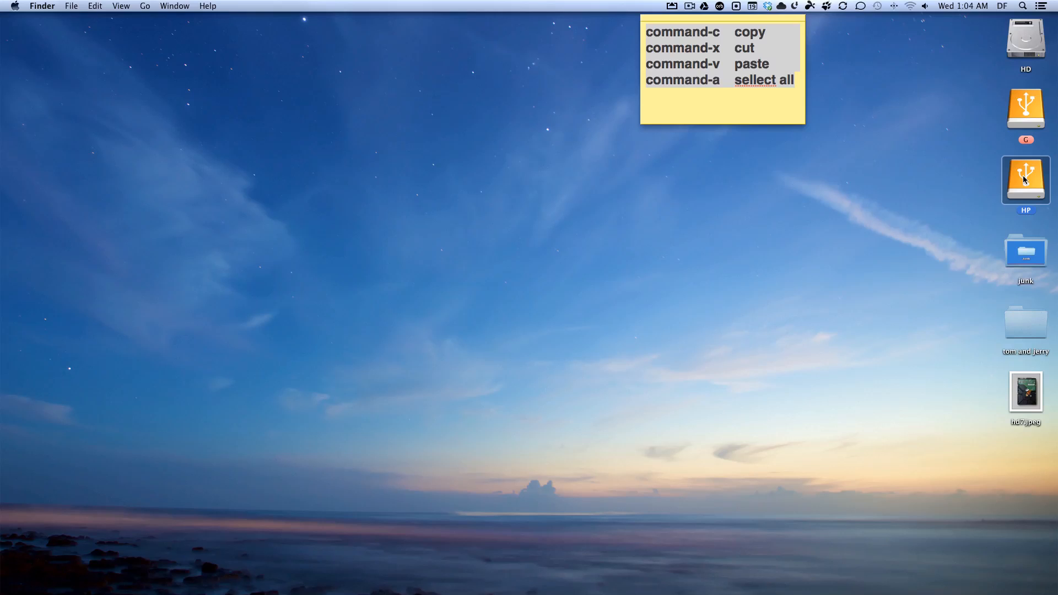
mouse_move(1023, 404)
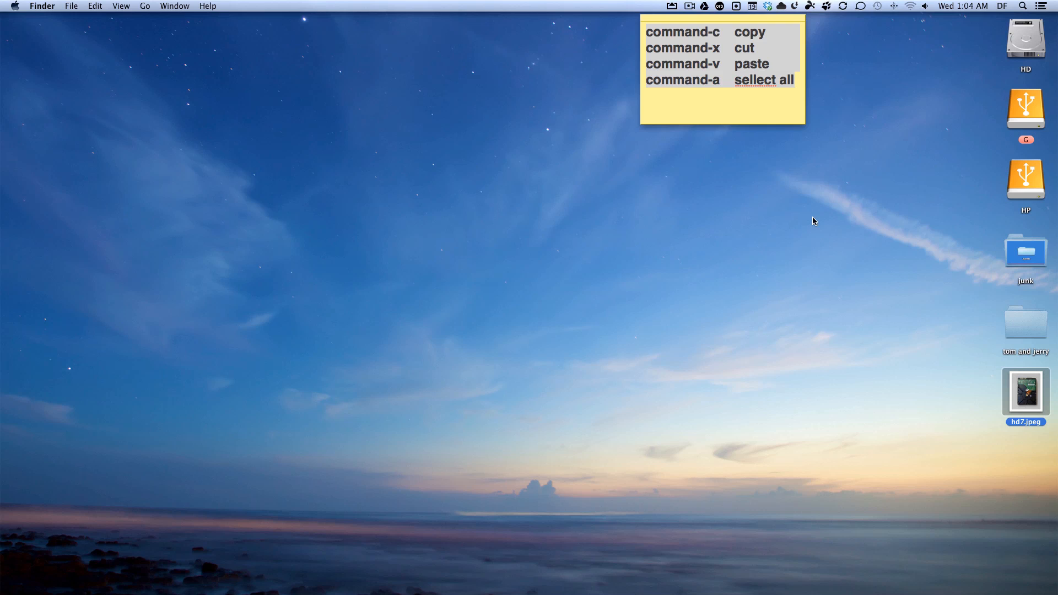
mouse_move(705, 72)
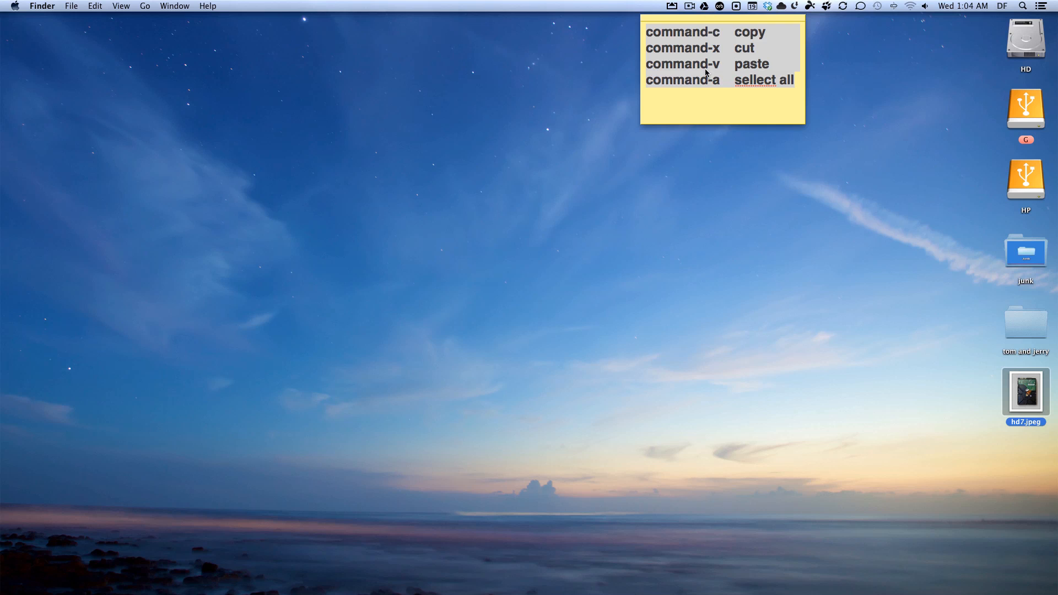
mouse_move(751, 67)
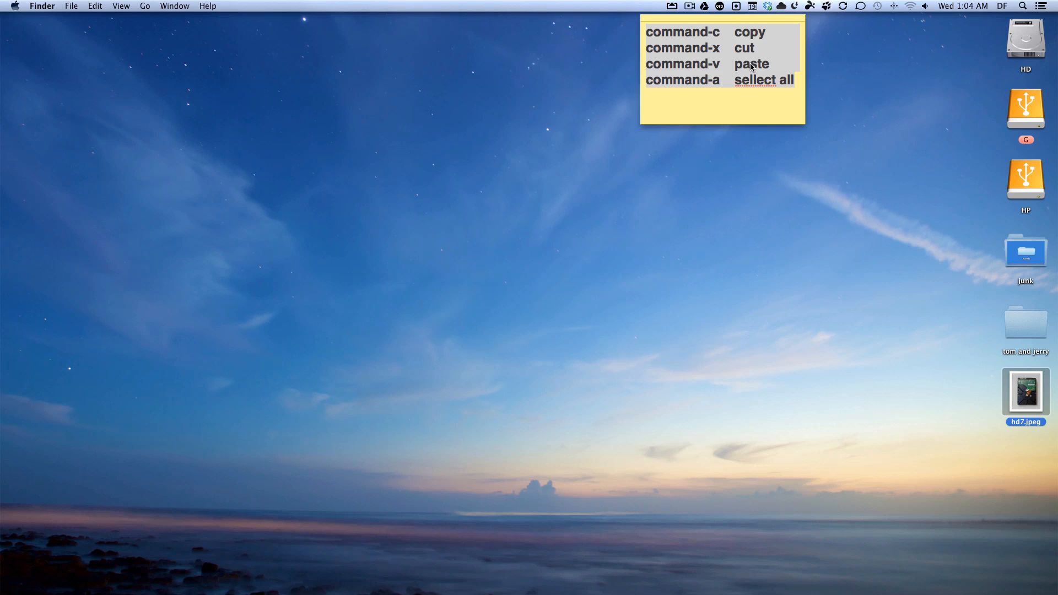
mouse_move(568, 201)
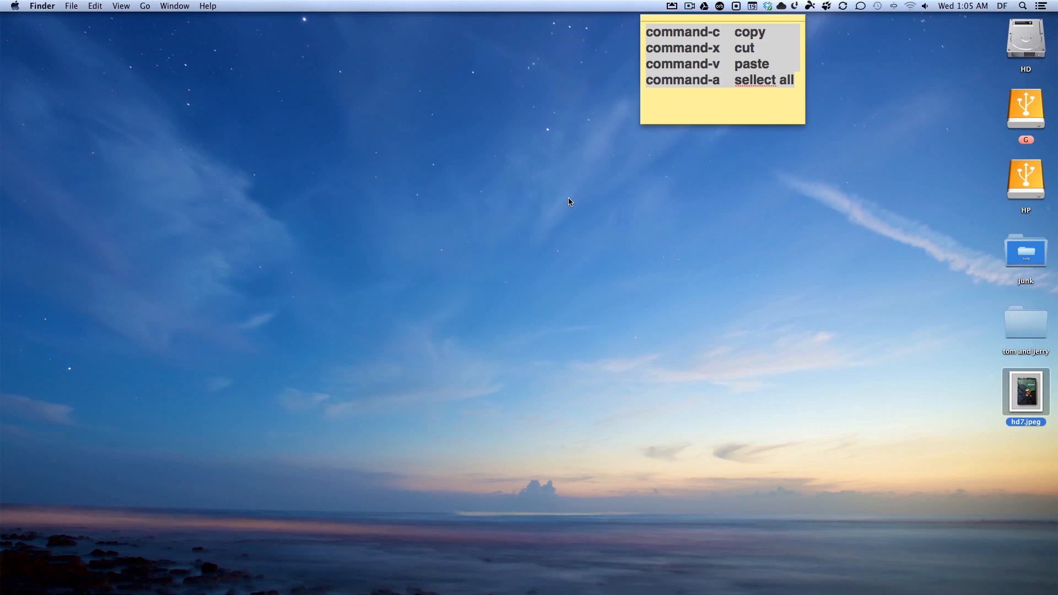
mouse_move(1017, 330)
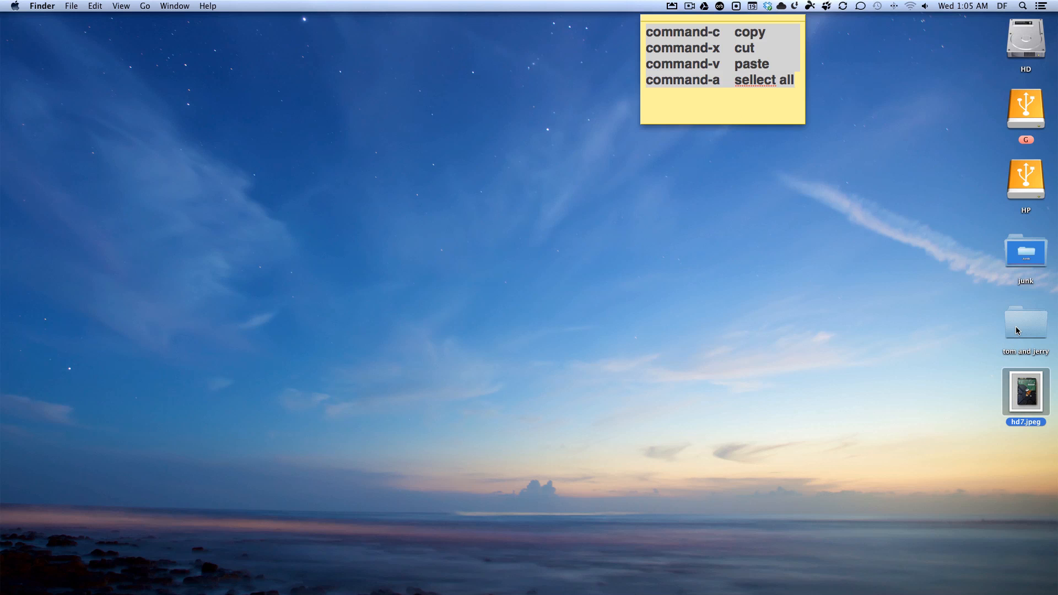
Show Get Info for the 'tom and jerry' desktop folder (555.9 MB).
left_click(1025, 322)
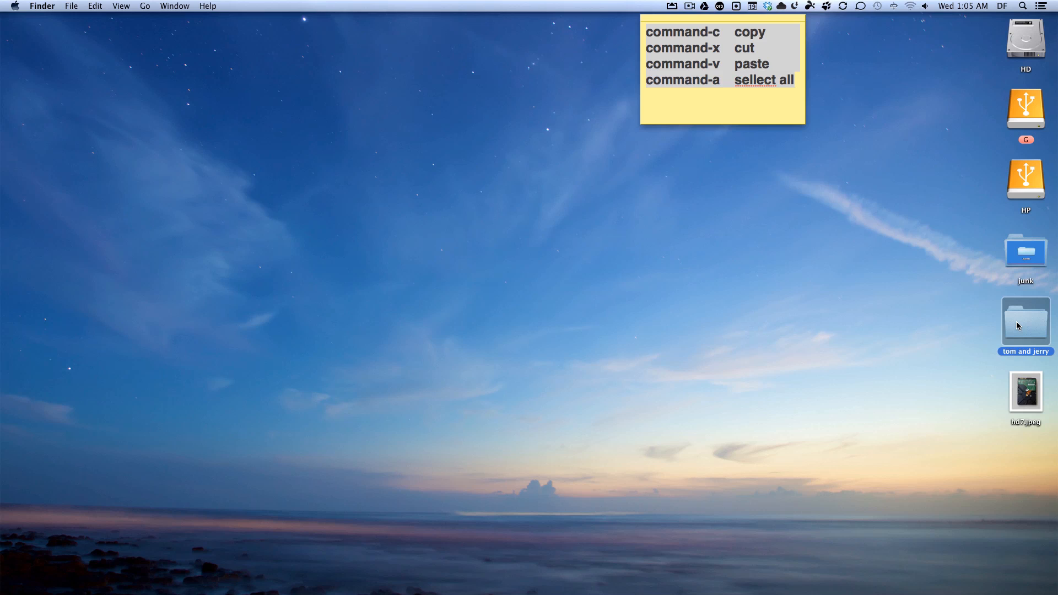
right_click(1025, 323)
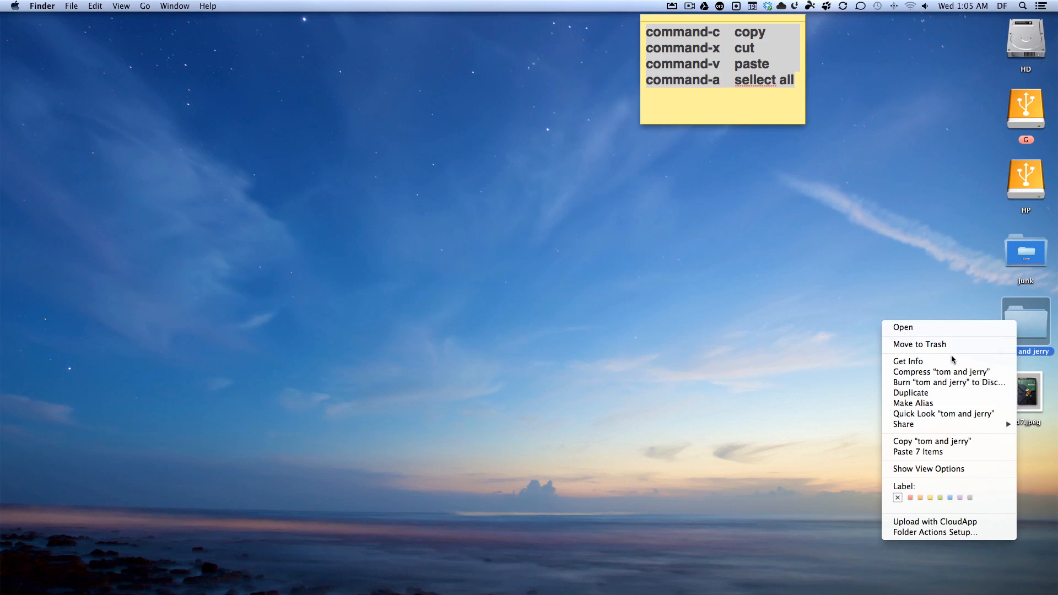
left_click(907, 361)
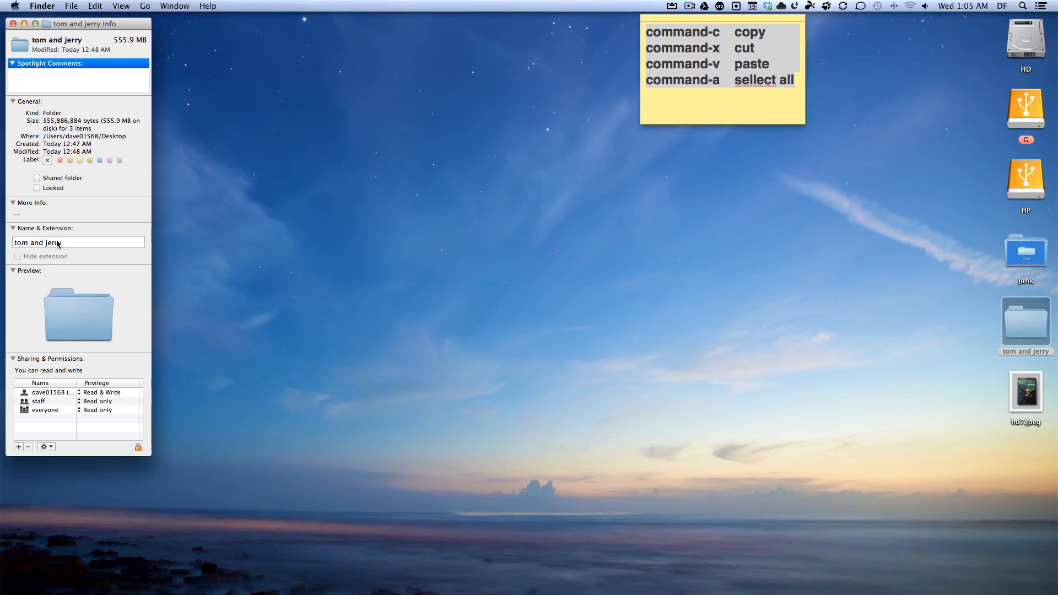
mouse_move(894, 233)
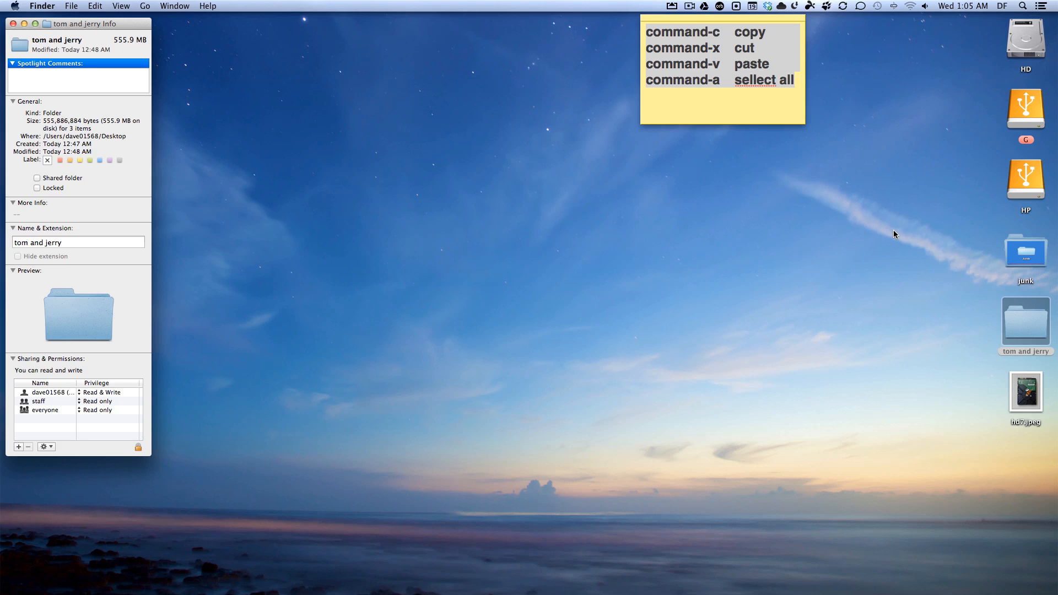
mouse_move(810, 346)
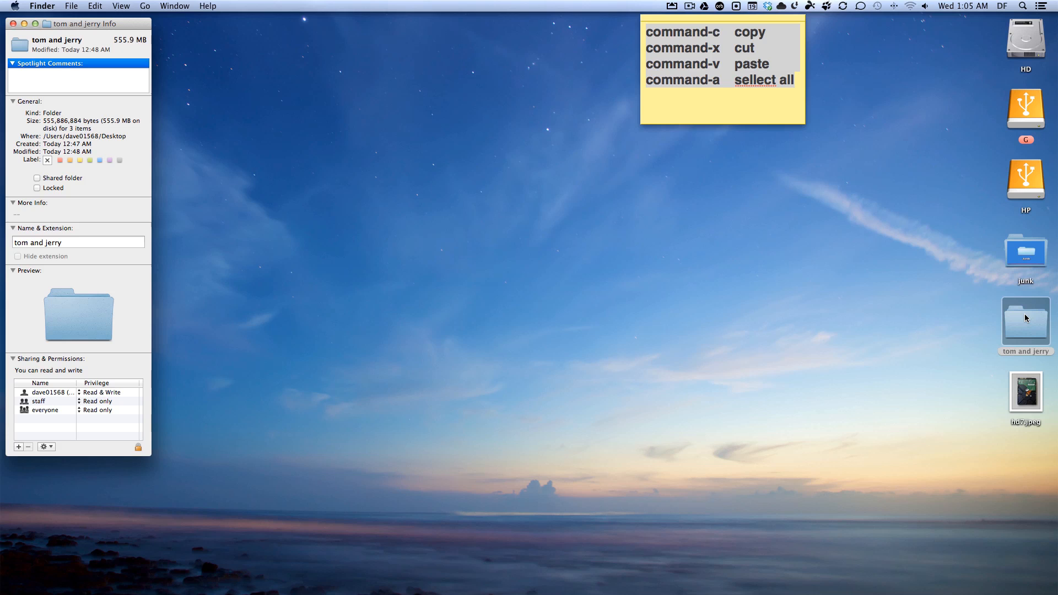
mouse_move(1026, 327)
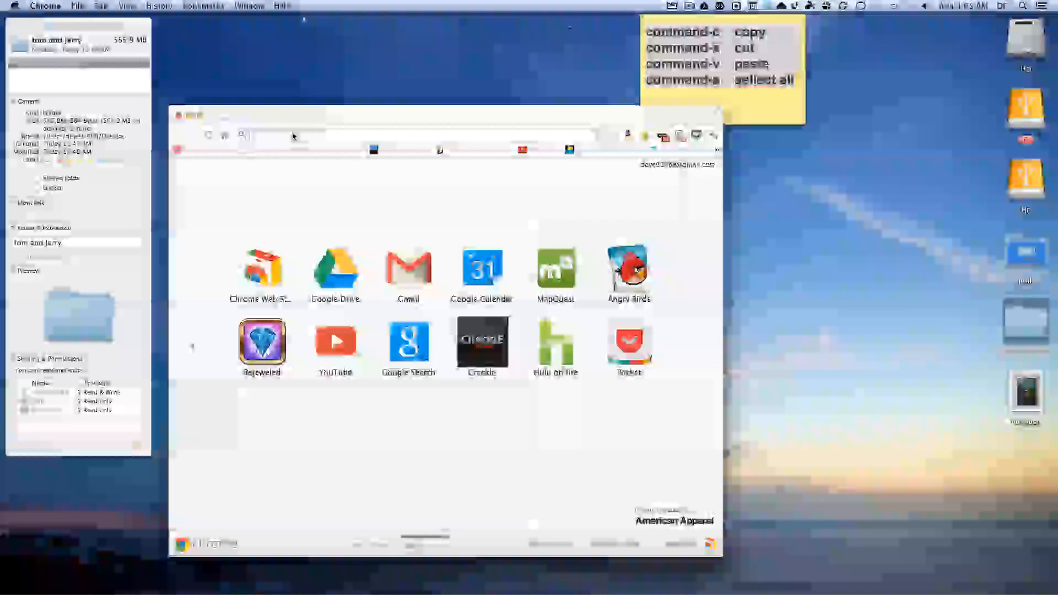
Search Google for 'tom and jerry' and view the image results.
type("tom and jerry")
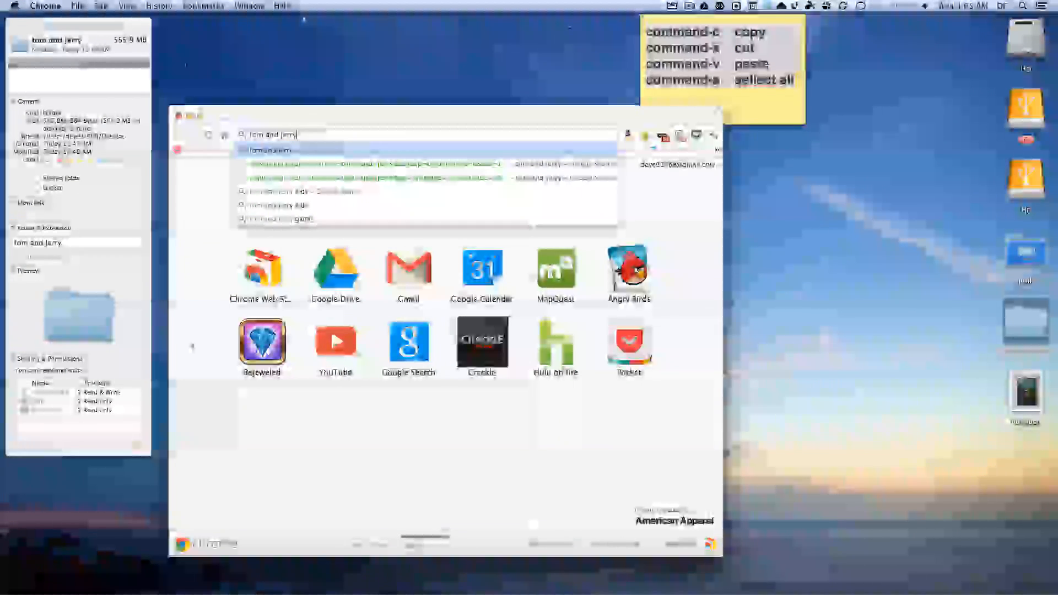
key("Return")
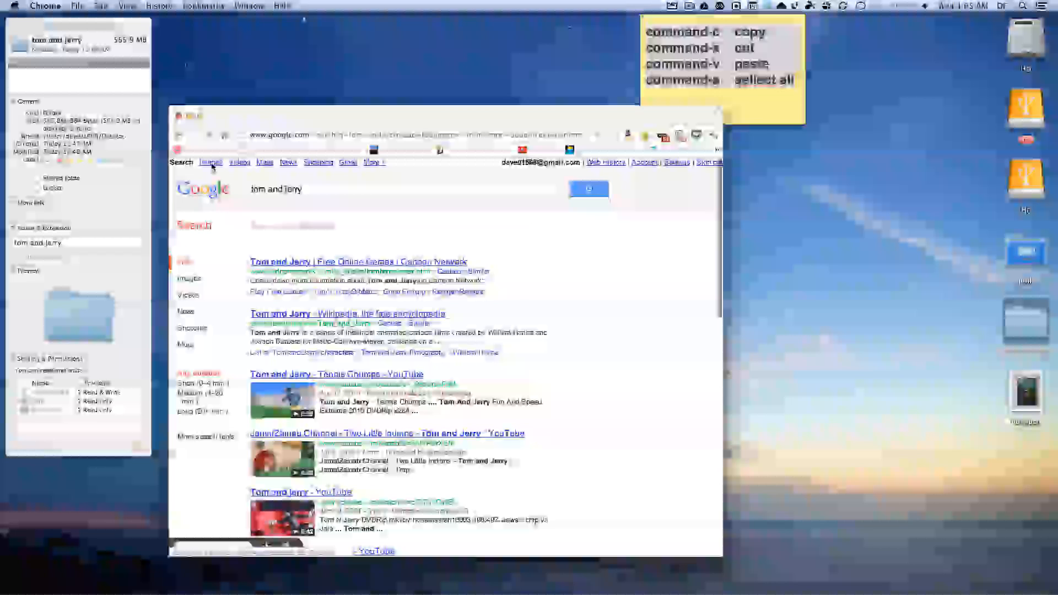
left_click(211, 162)
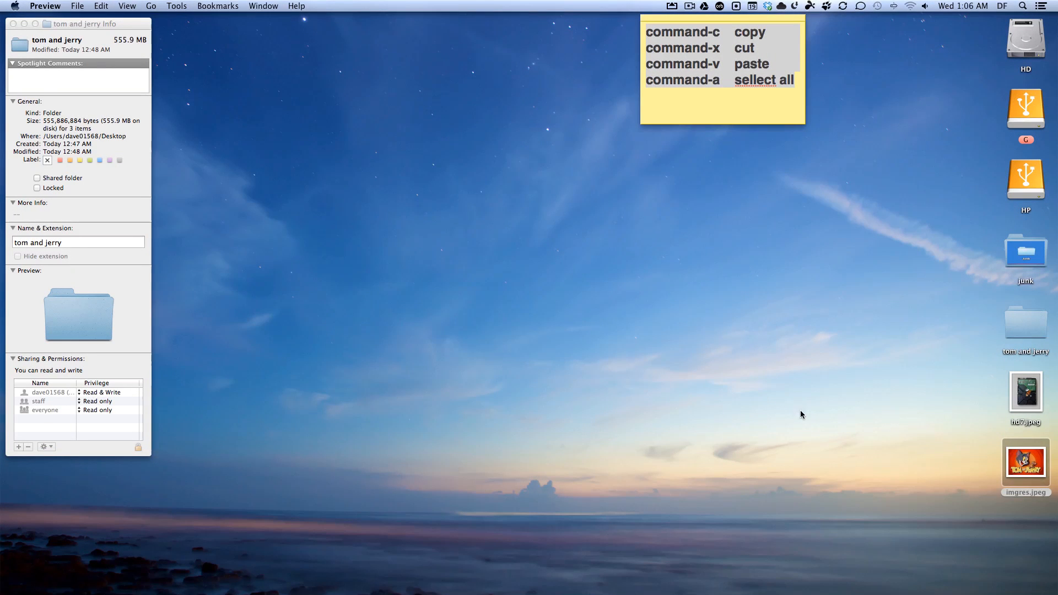
View imgres.jpeg in Preview and copy the entire Tom and Jerry image.
double_click(1024, 465)
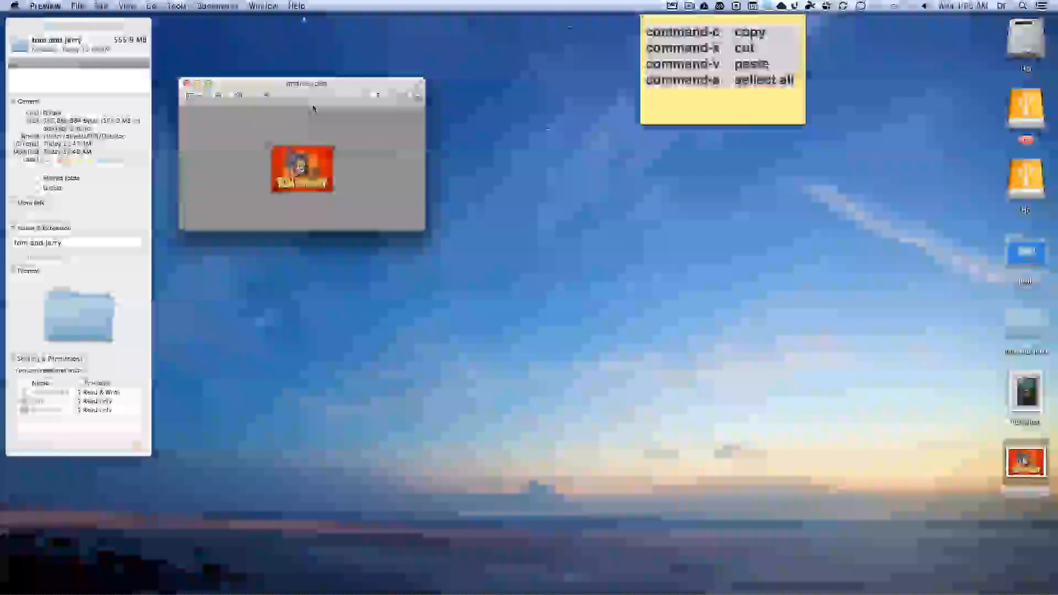
left_click_drag(305, 84, 337, 107)
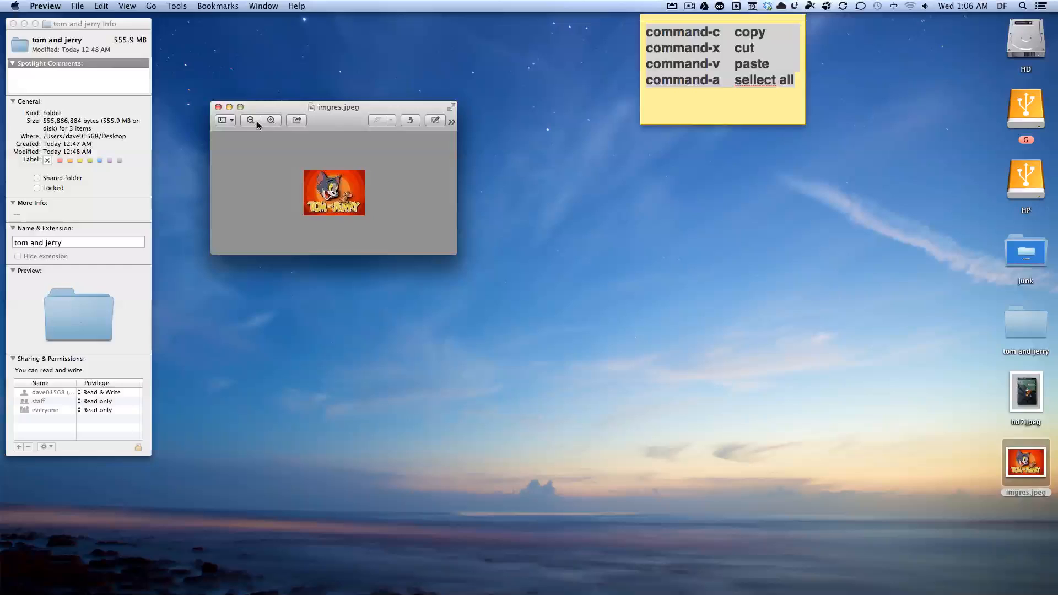
left_click(100, 6)
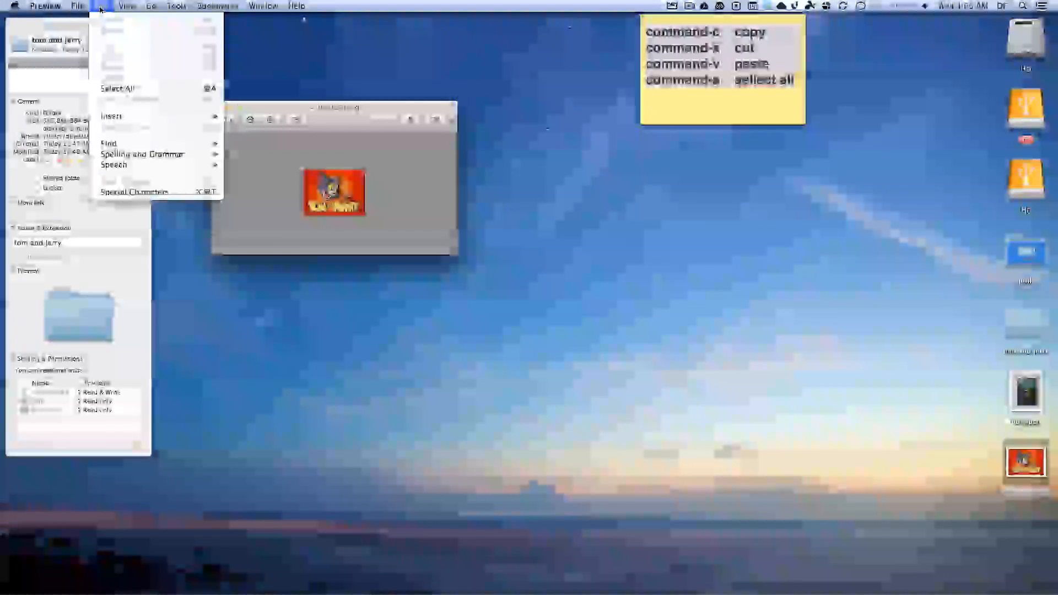
mouse_move(119, 88)
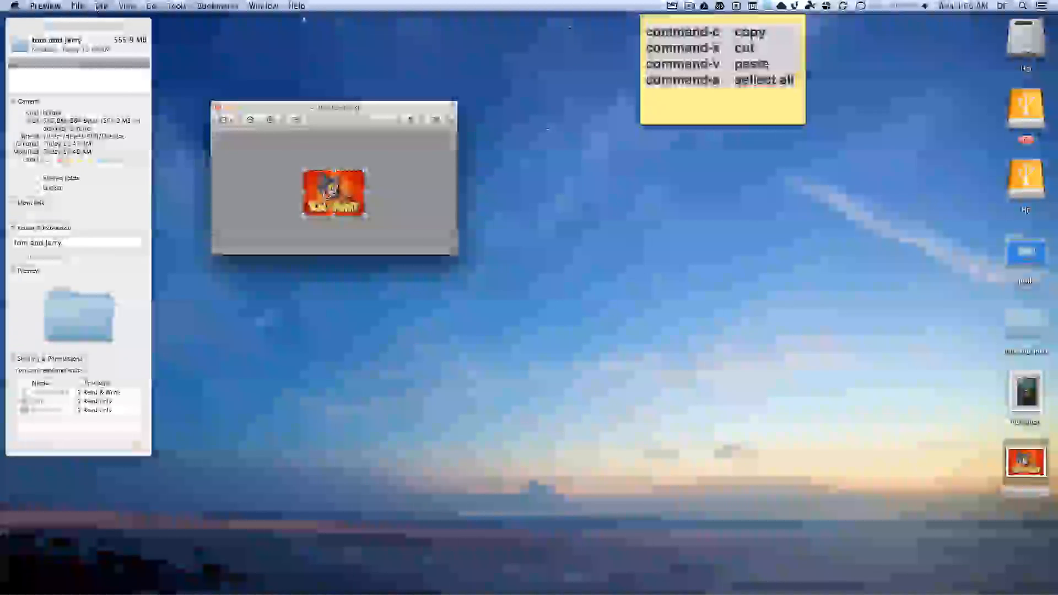
left_click(102, 6)
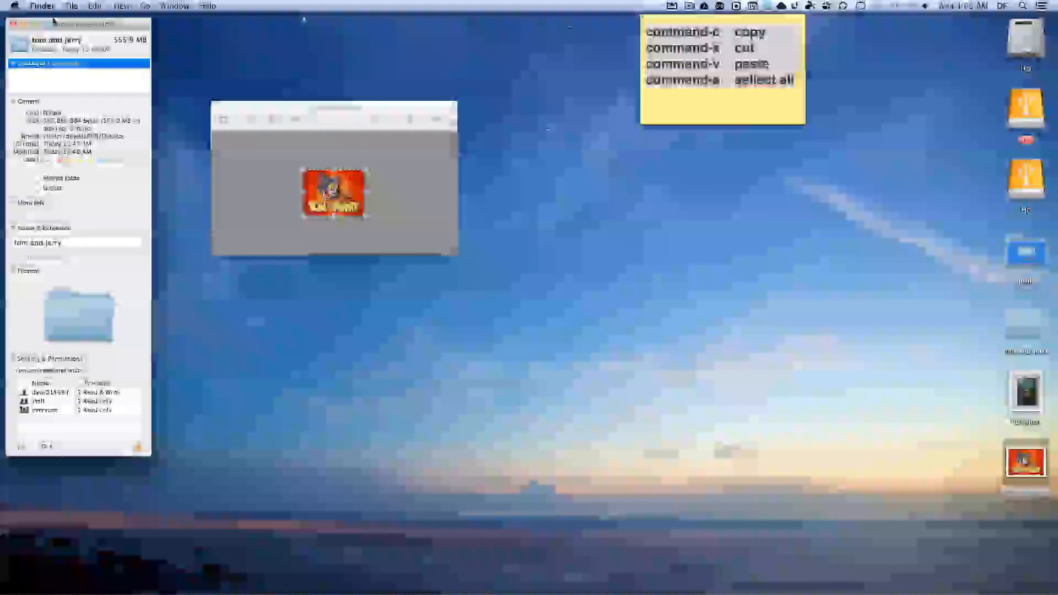
Paste the copied picture as the tom and jerry folder's icon and close the folder window.
left_click(94, 7)
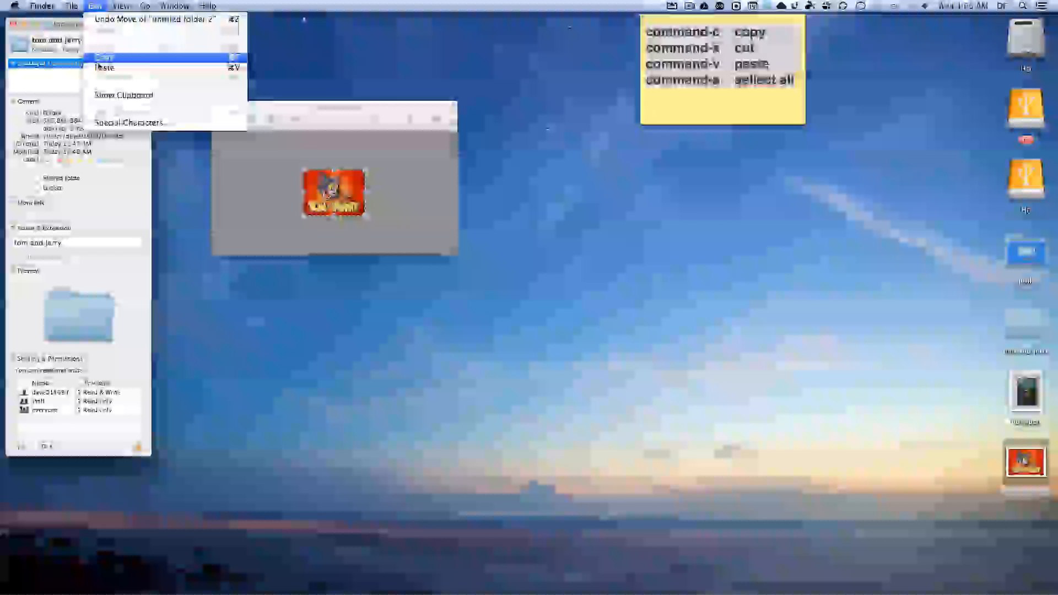
mouse_move(104, 68)
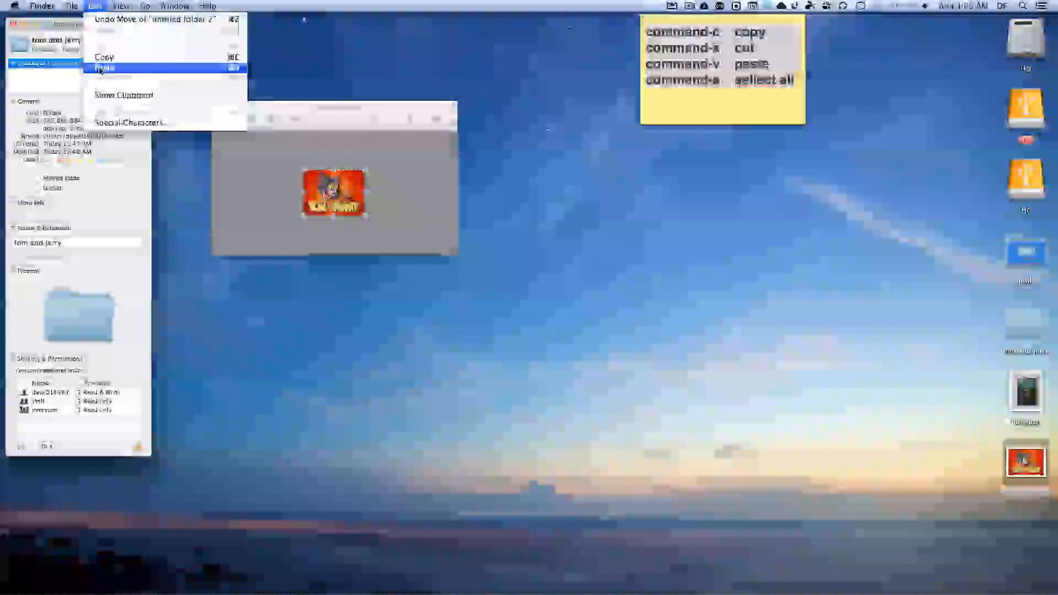
left_click(104, 68)
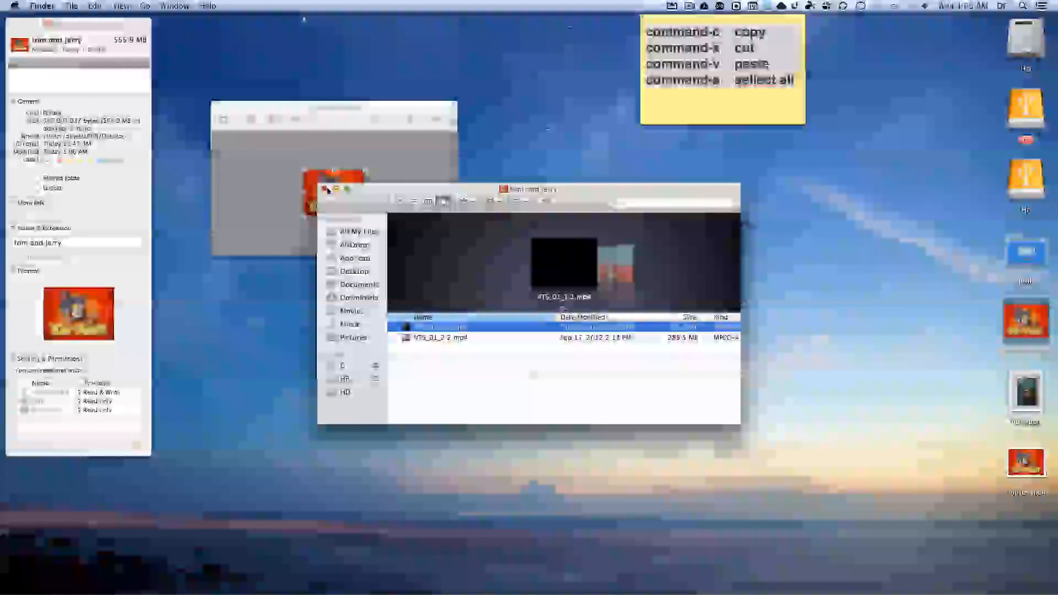
left_click(326, 189)
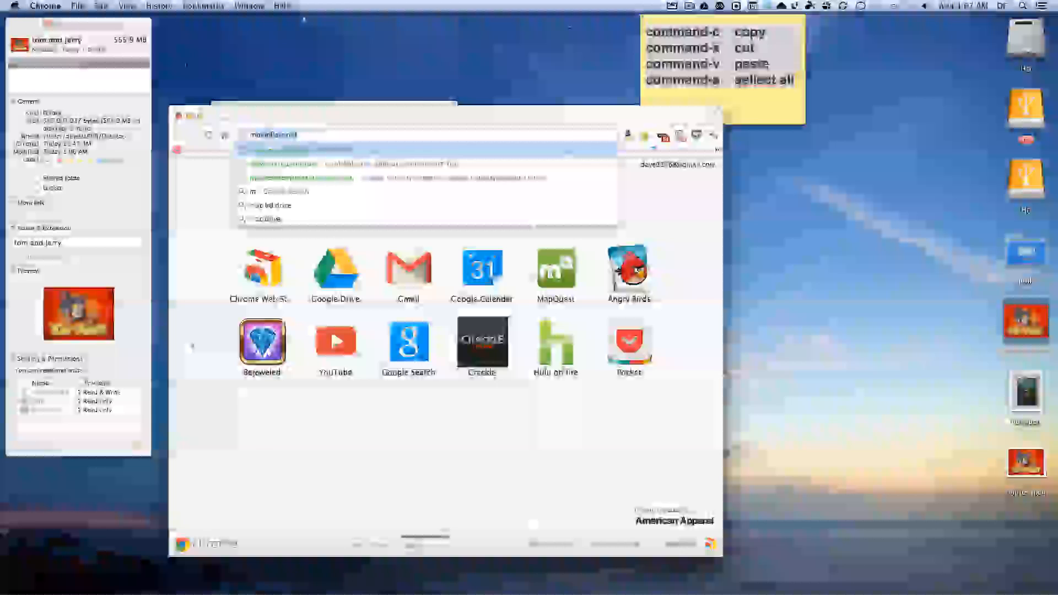
Search Google Images for 'mac folder' and locate the plain blue 128 × 128 folder icon.
type("mac folder")
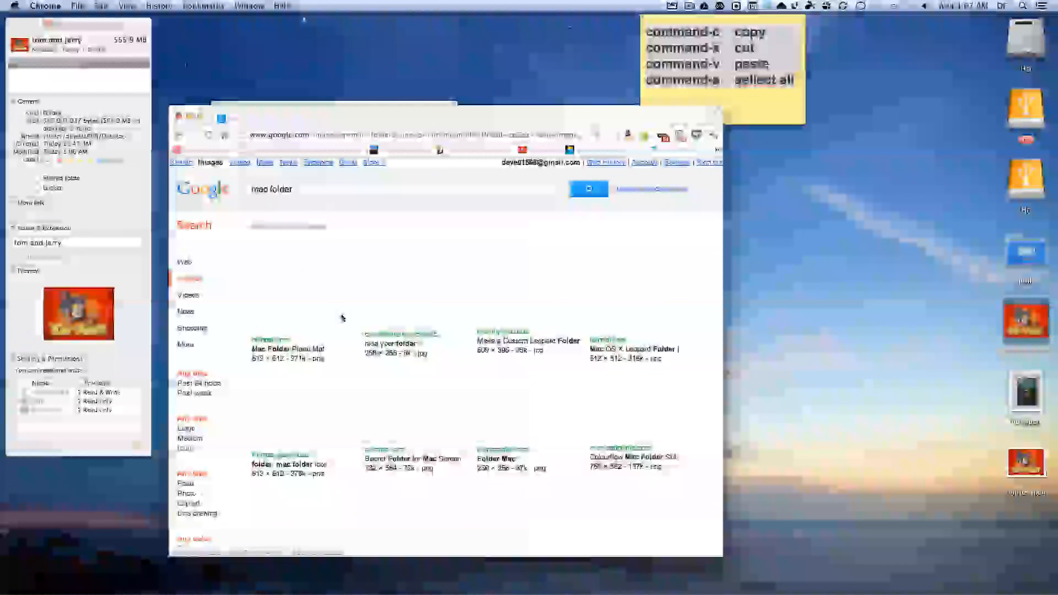
scroll("down", 3)
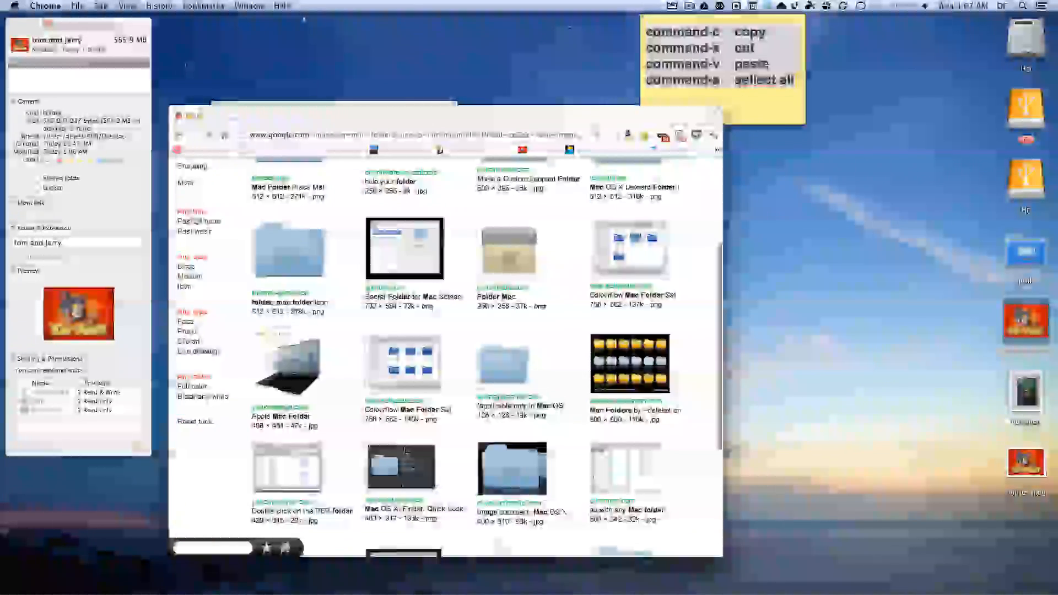
scroll("down", 3)
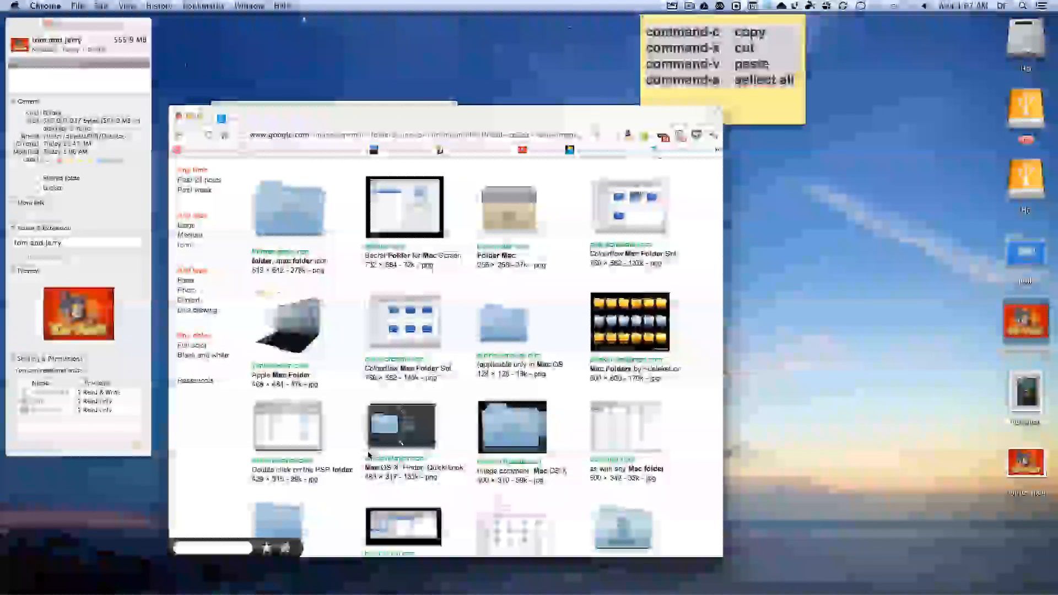
scroll("down", 3)
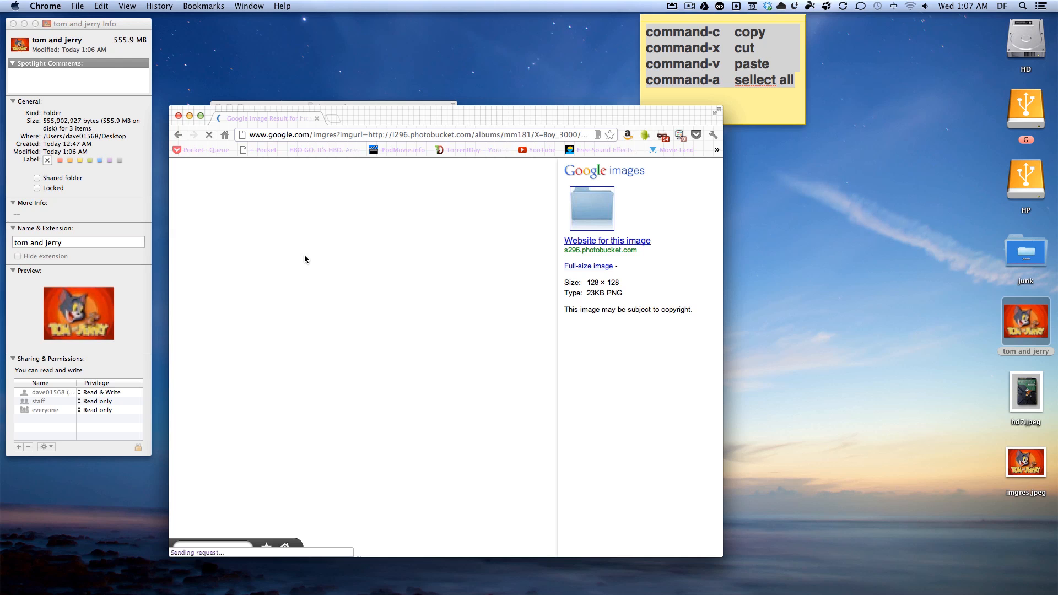
mouse_move(401, 280)
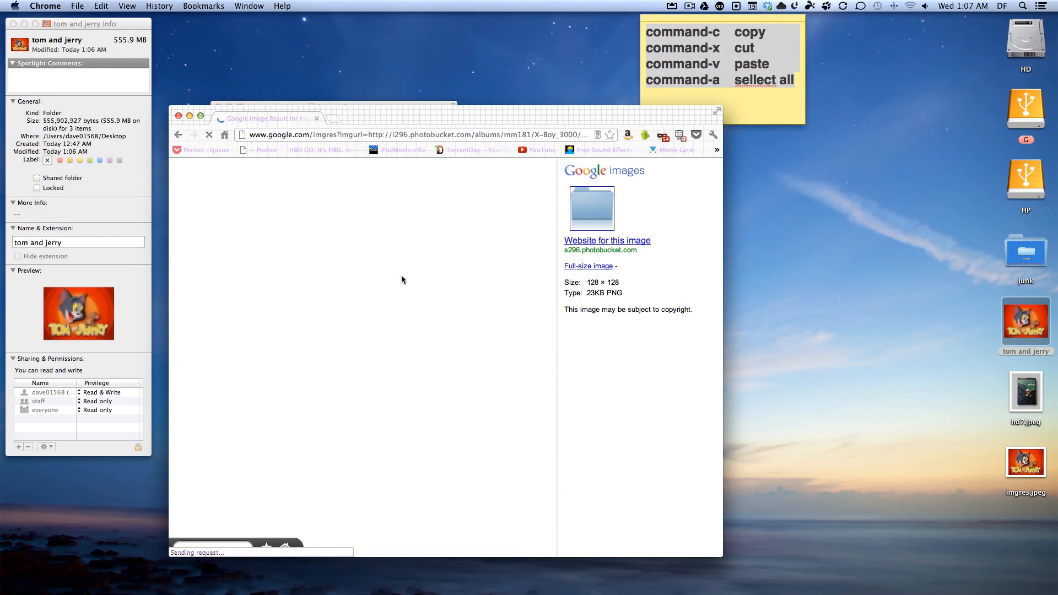
mouse_move(255, 196)
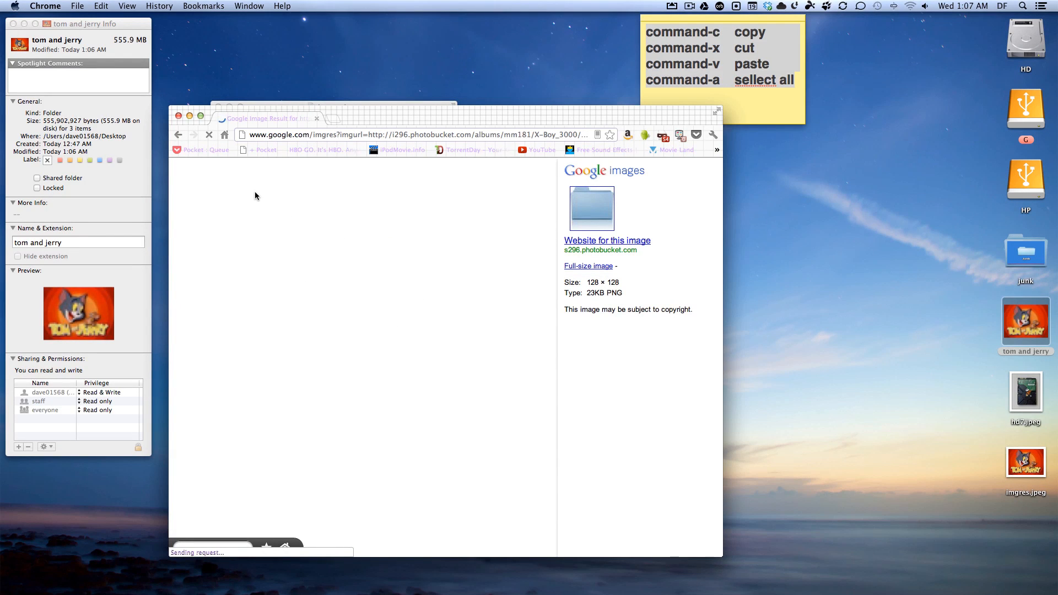
mouse_move(522, 224)
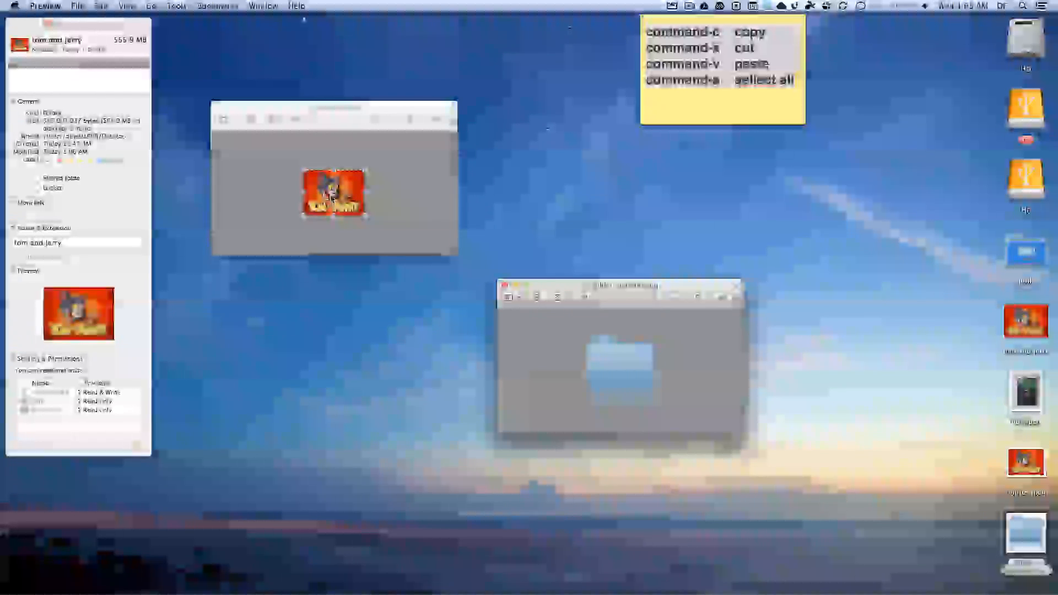
mouse_move(610, 365)
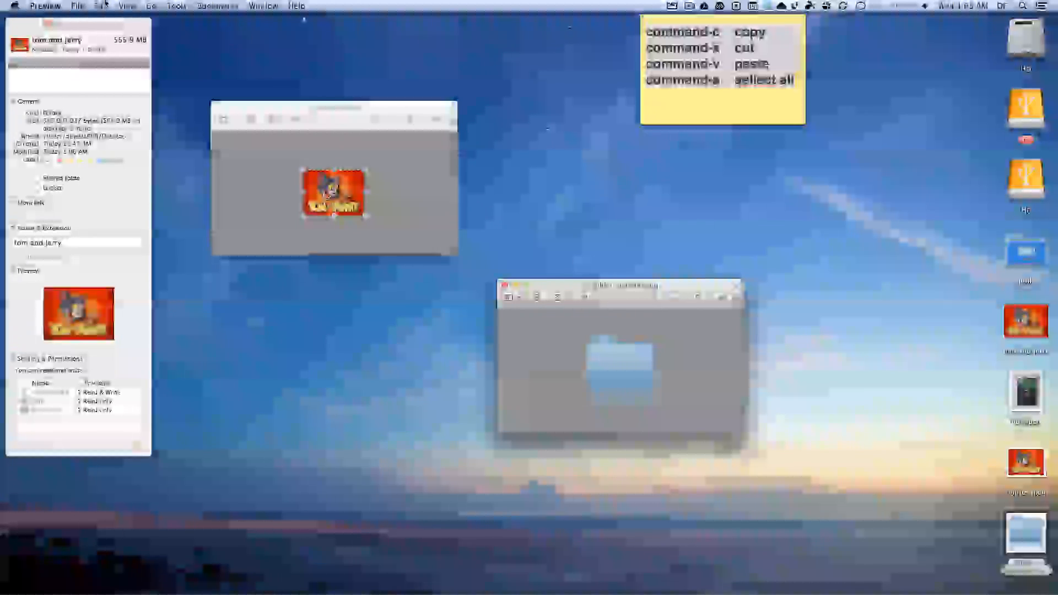
Paste the Tom and Jerry picture onto the blue folder image and save the combined image.
left_click(98, 6)
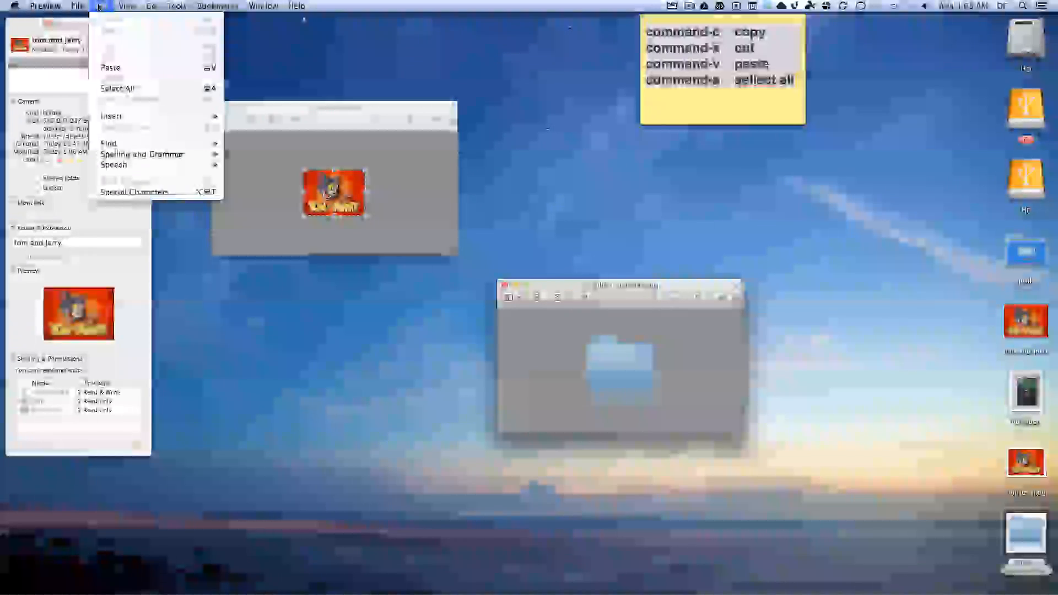
mouse_move(110, 67)
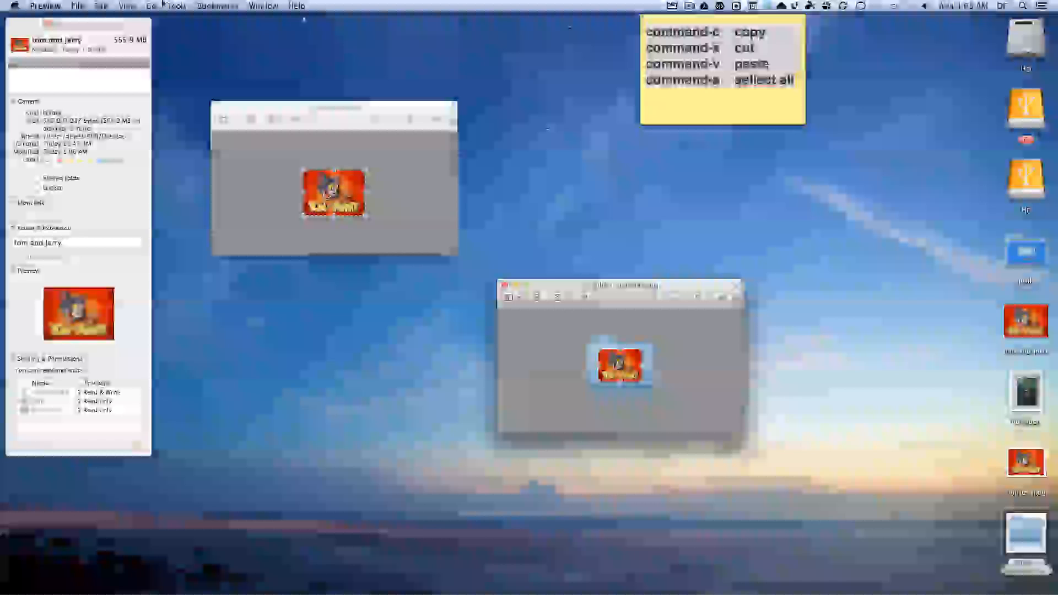
left_click(77, 6)
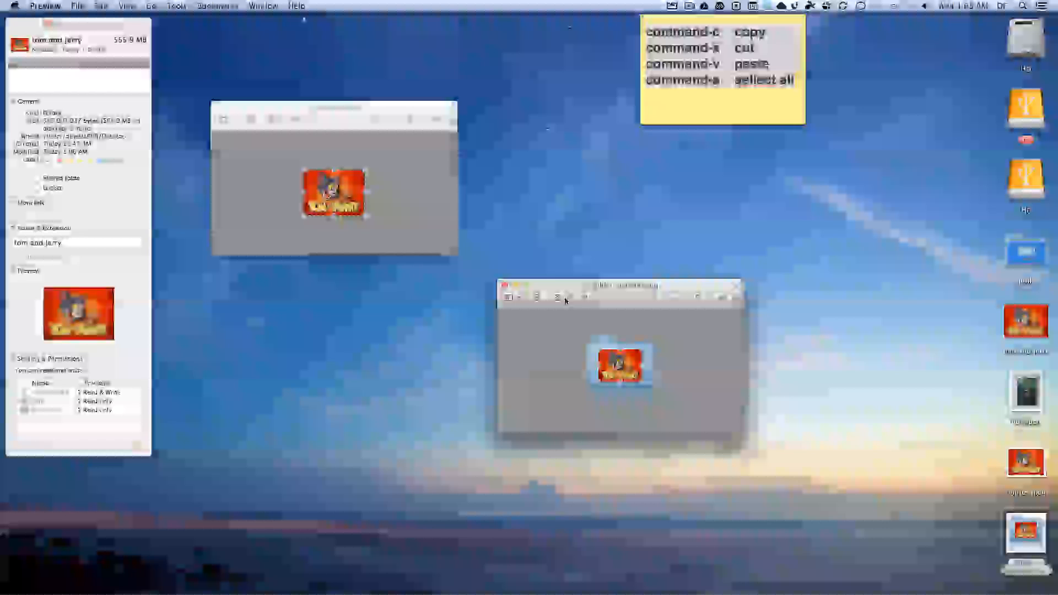
left_click(506, 285)
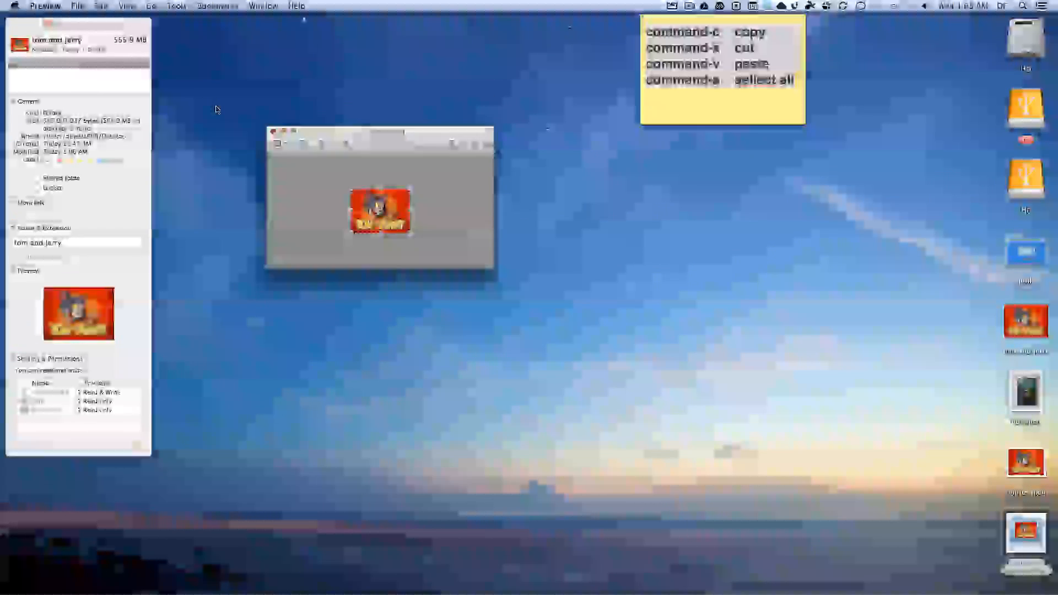
Copy the whole combined blue-folder Tom and Jerry image in Preview.
left_click(275, 131)
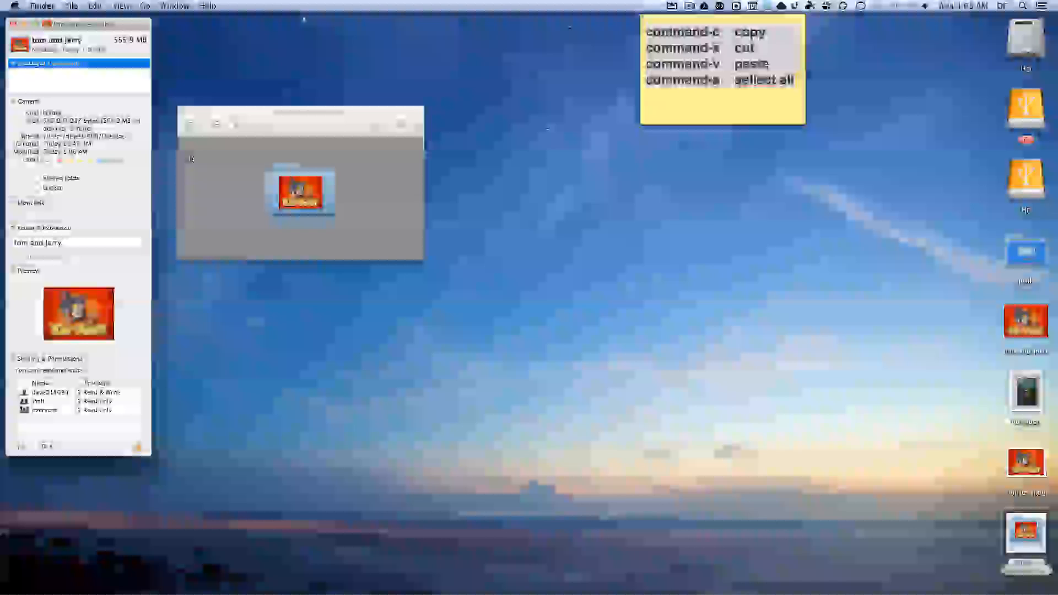
left_click(298, 192)
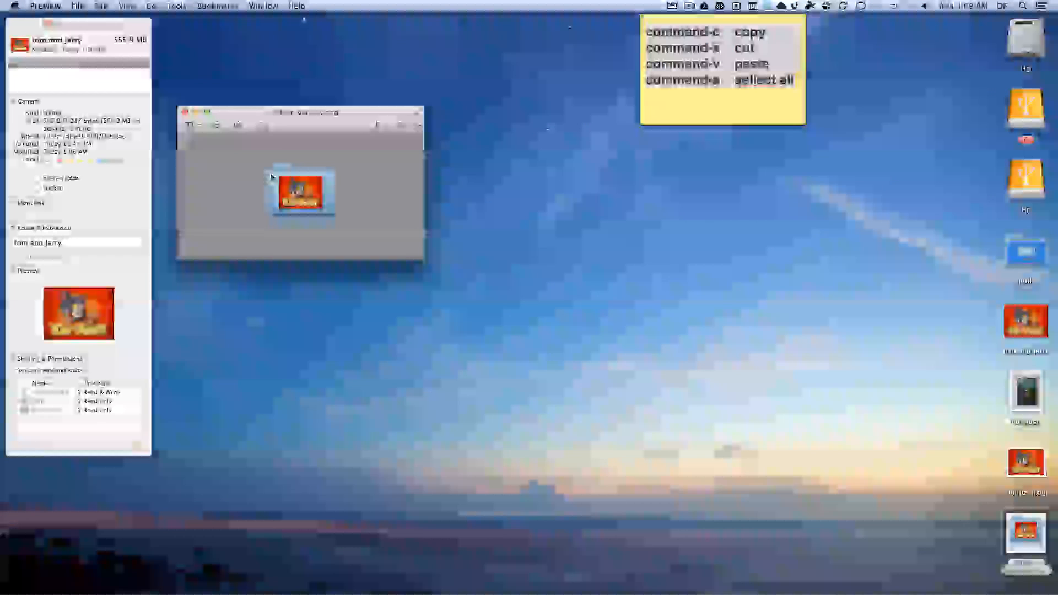
left_click(102, 5)
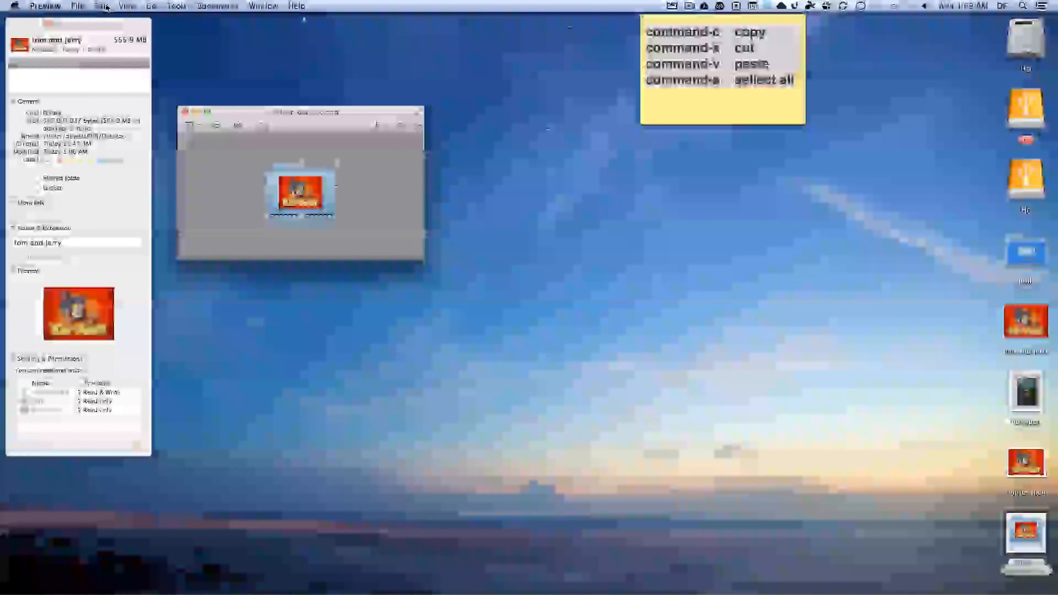
left_click(102, 5)
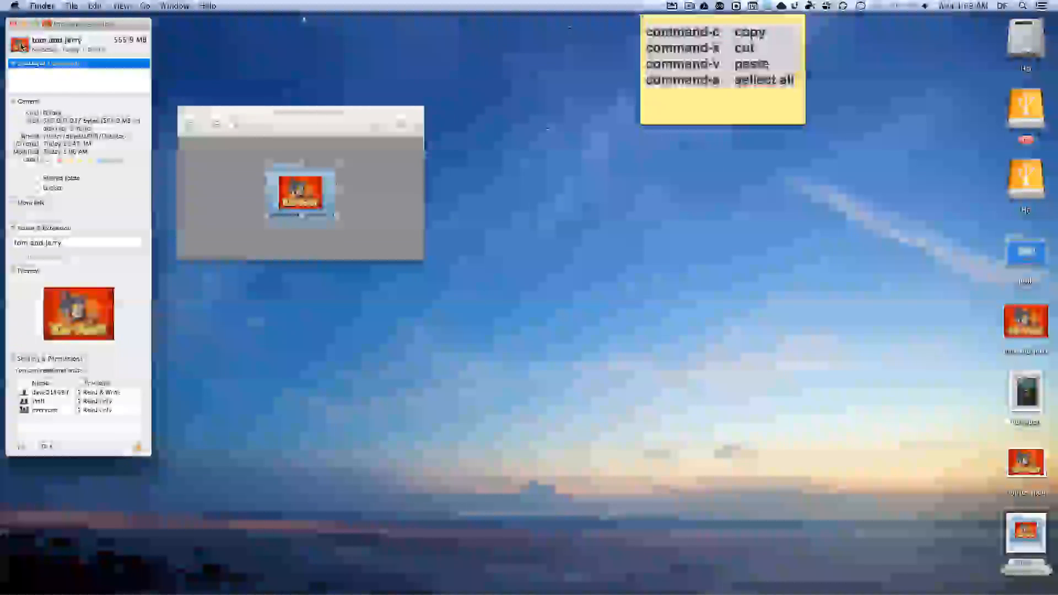
Paste the combined image as the tom and jerry folder's icon and close the image window.
left_click(95, 5)
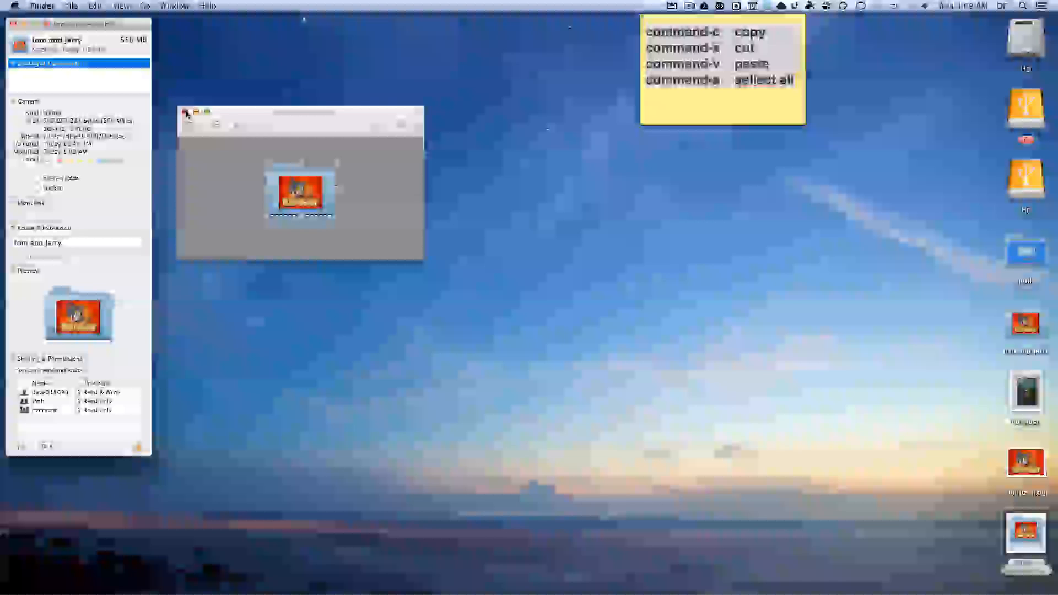
left_click(186, 112)
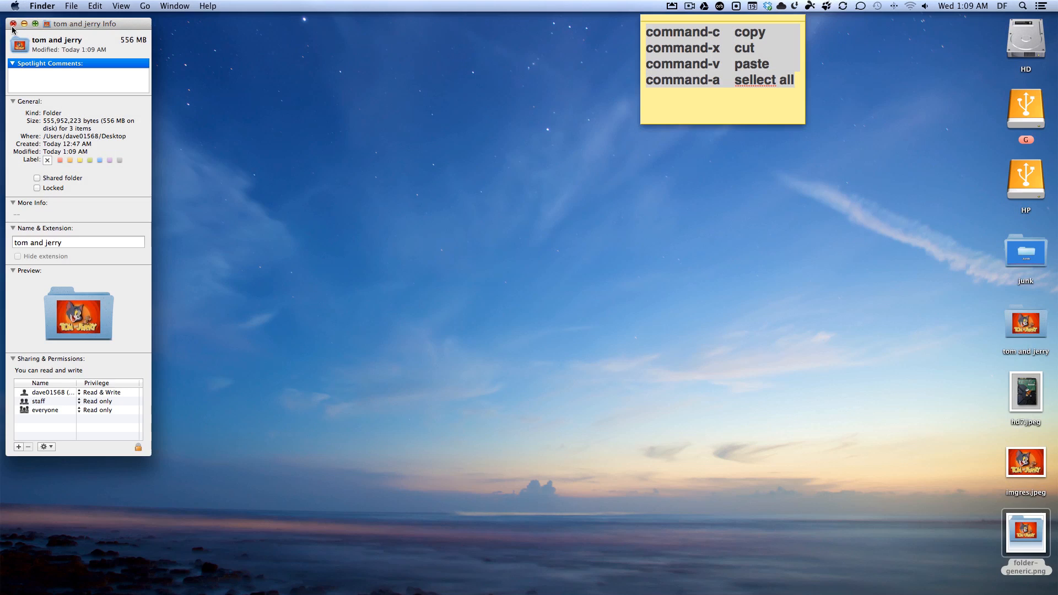
Close the folder's info, show Get Info for the HP drive, and view the hard-drive photo.
left_click(12, 23)
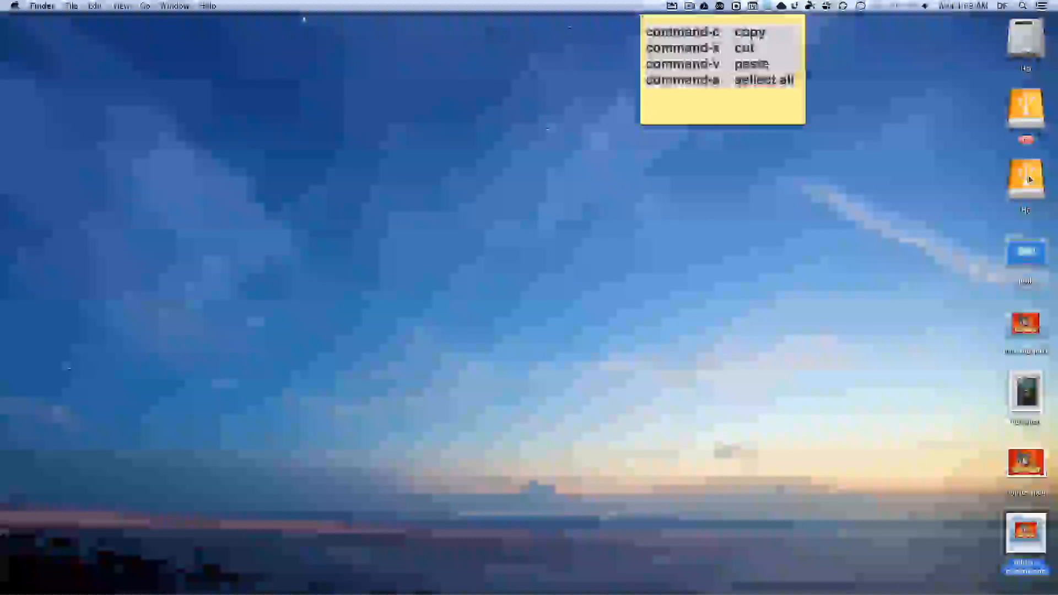
right_click(1024, 178)
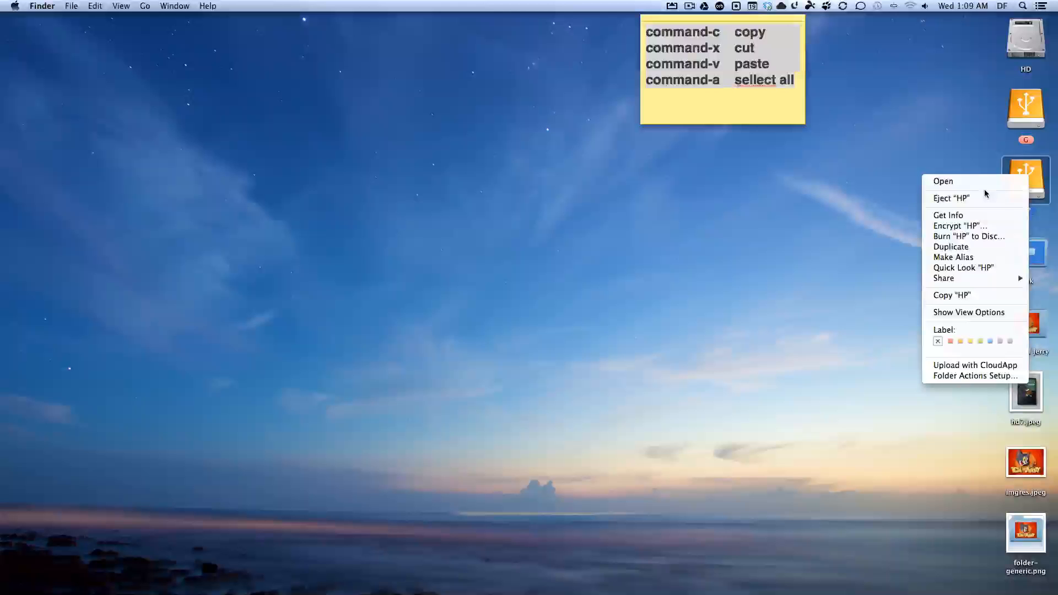
mouse_move(947, 215)
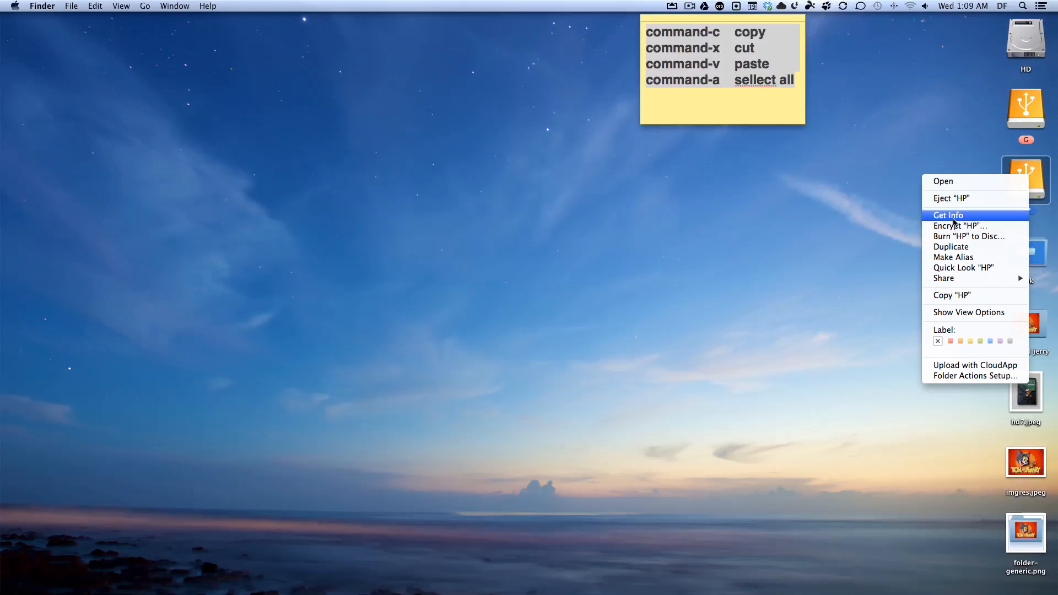
left_click(947, 214)
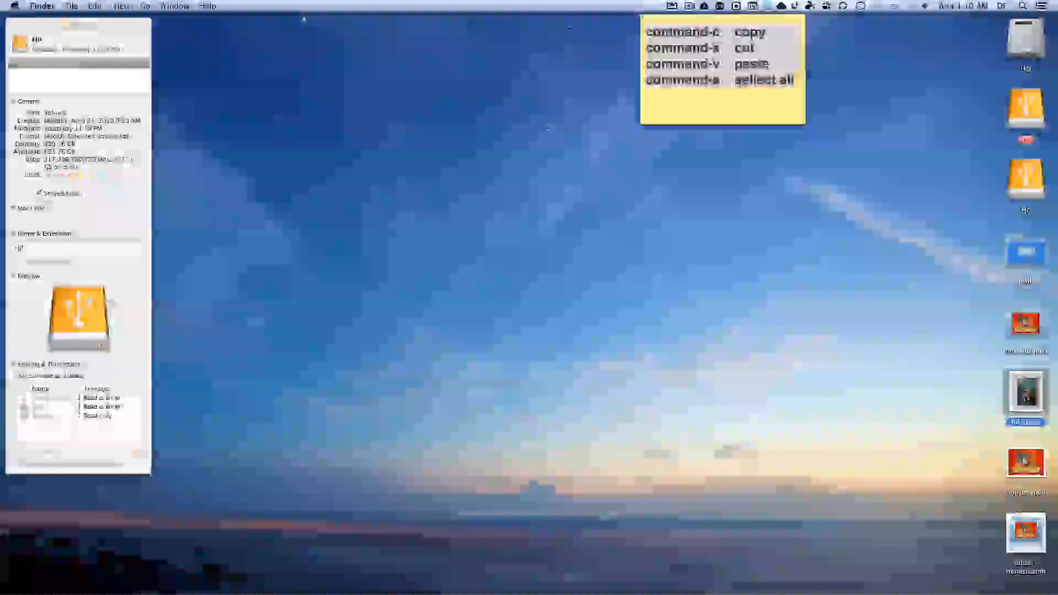
double_click(1024, 394)
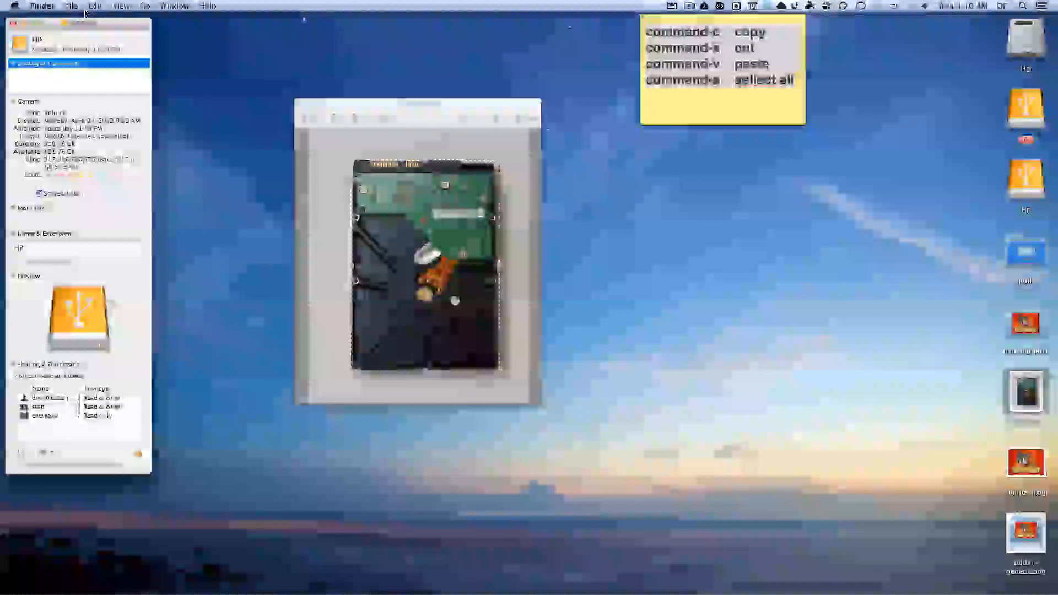
Paste the hard-drive photo as the HP drive's icon.
left_click(94, 7)
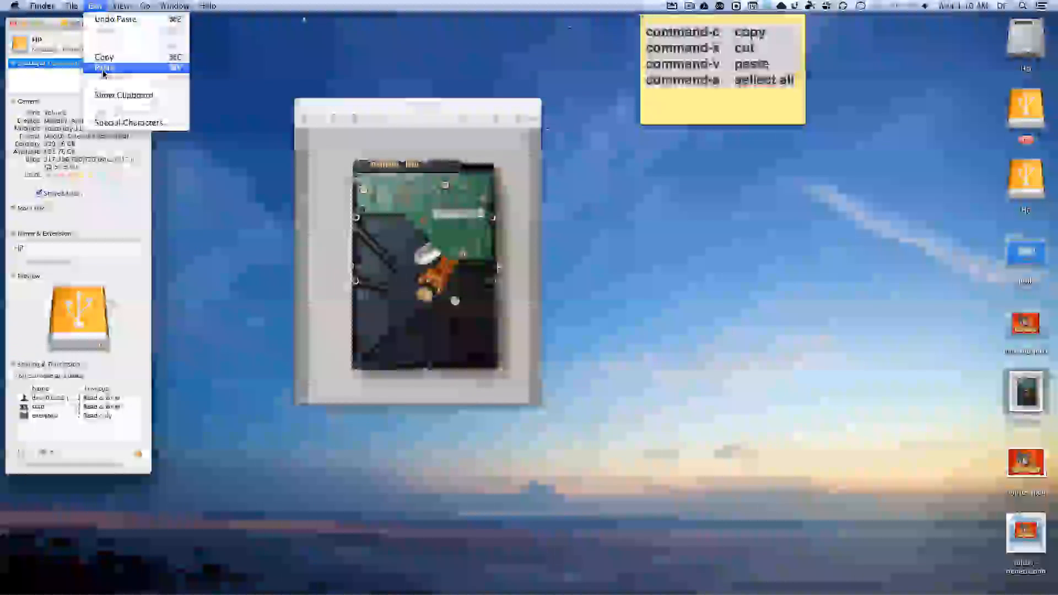
left_click(105, 67)
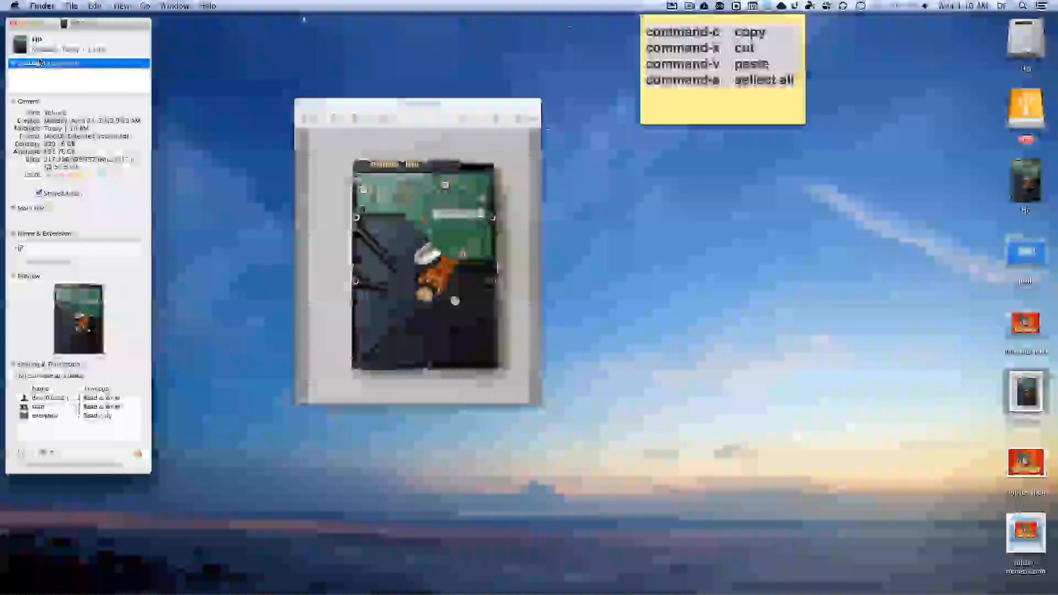
Close the HP info window and the hard-drive photo, leaving the customized desktop icons.
left_click(13, 23)
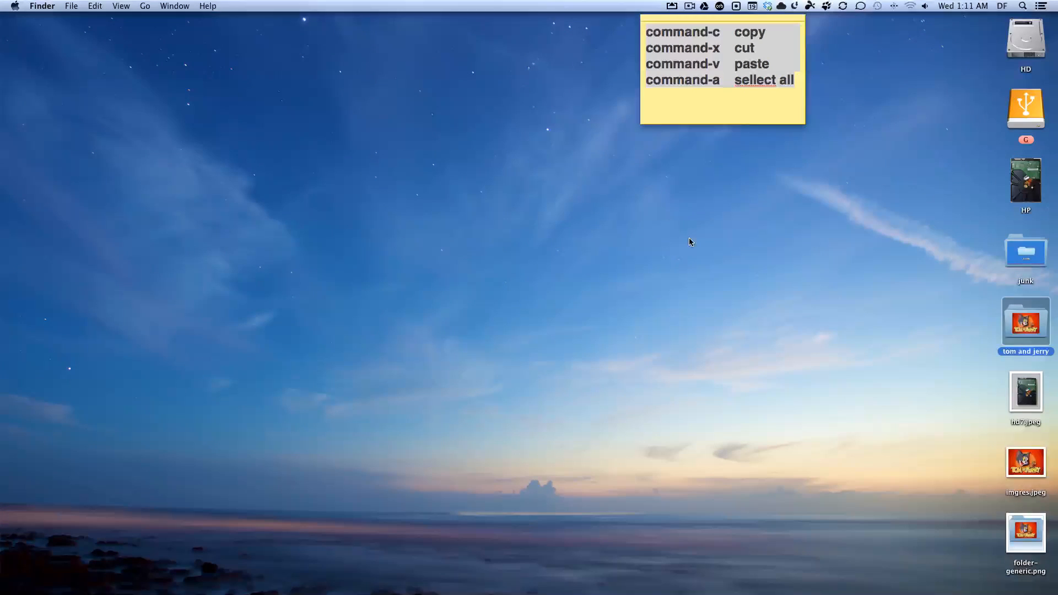
mouse_move(668, 275)
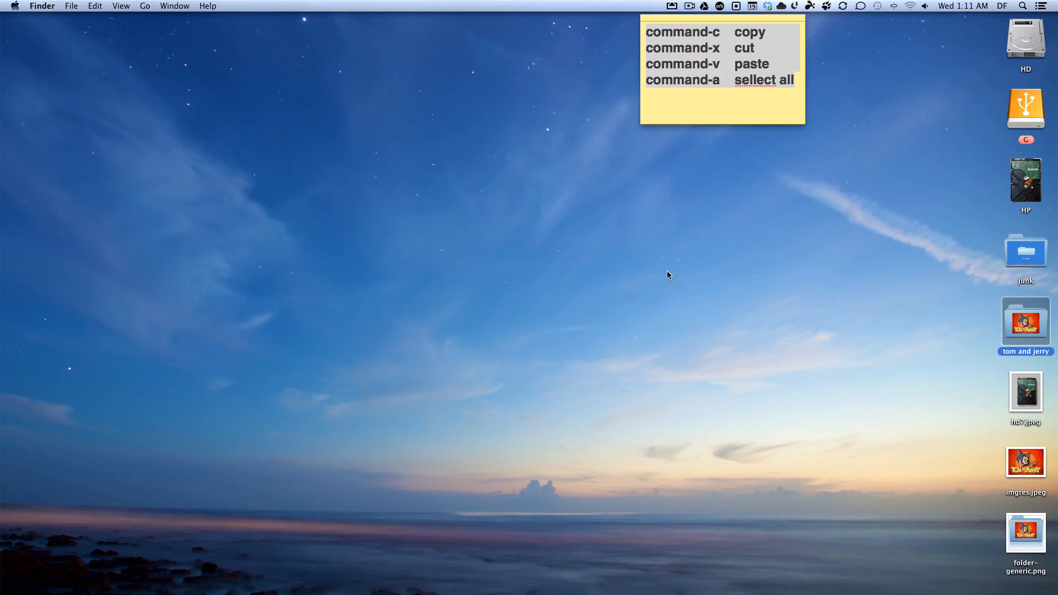
mouse_move(681, 6)
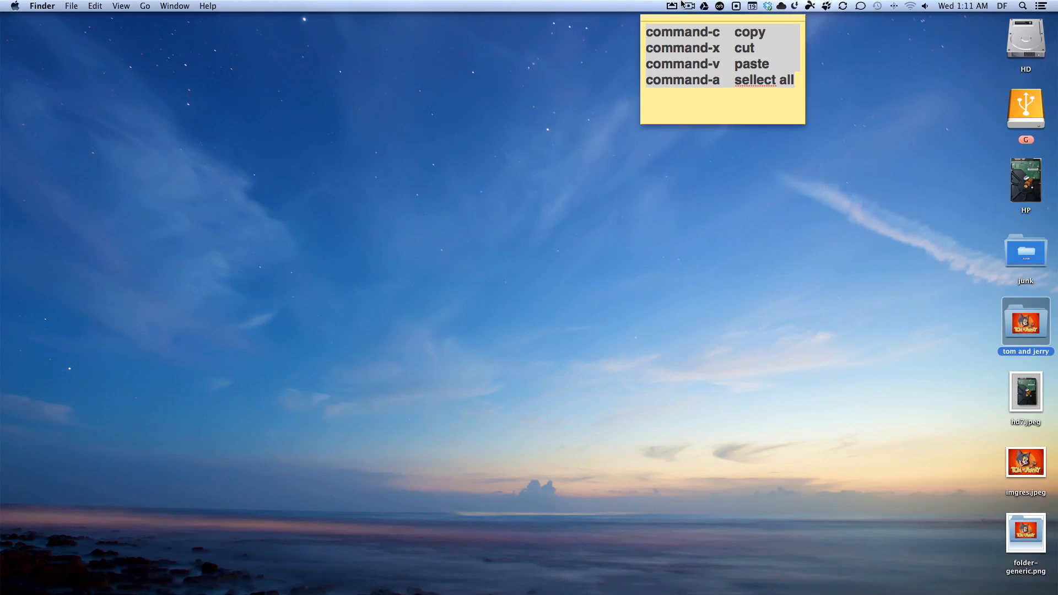
left_click(687, 6)
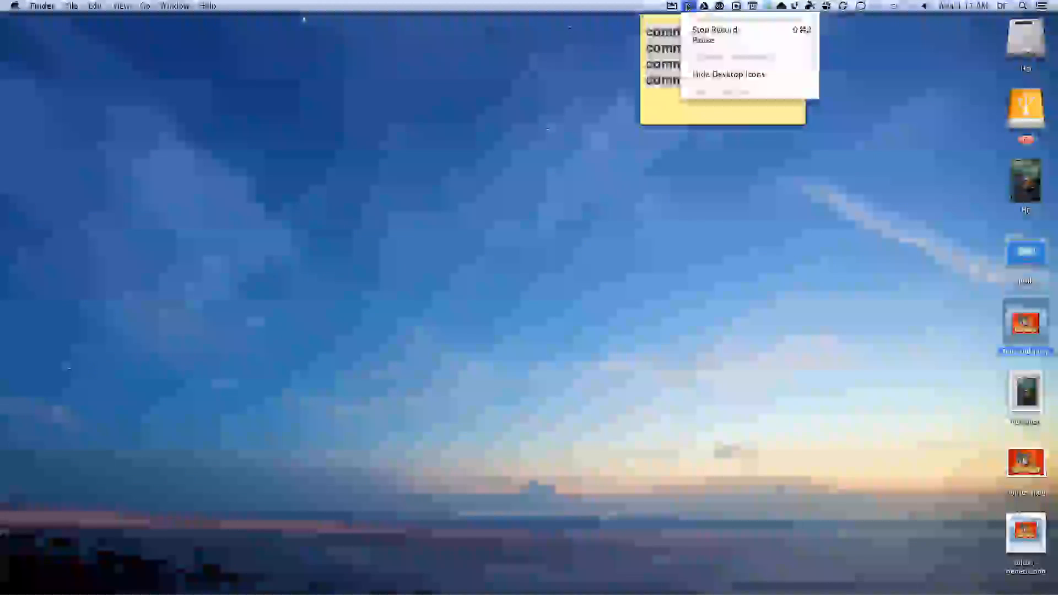